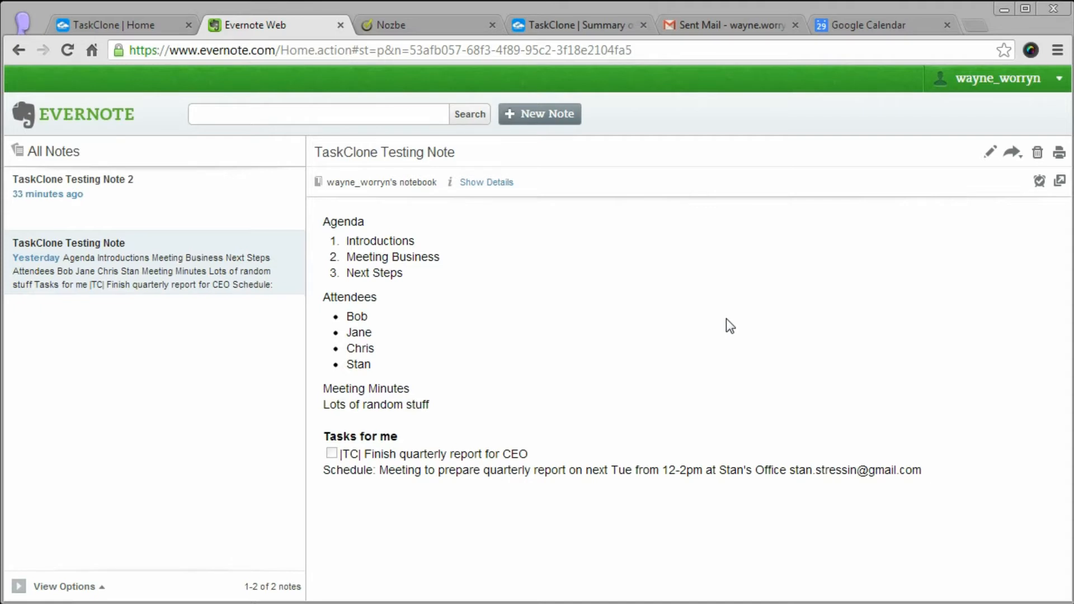
{"action": "mouse_move", "coordinate": [531, 469]}
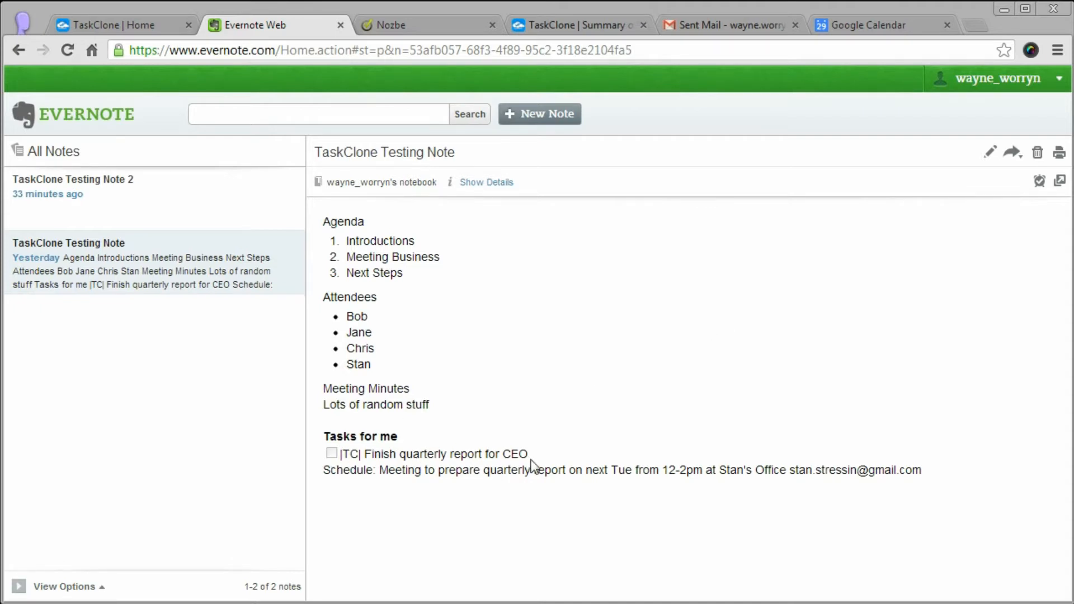
{"action": "mouse_move", "coordinate": [358, 500]}
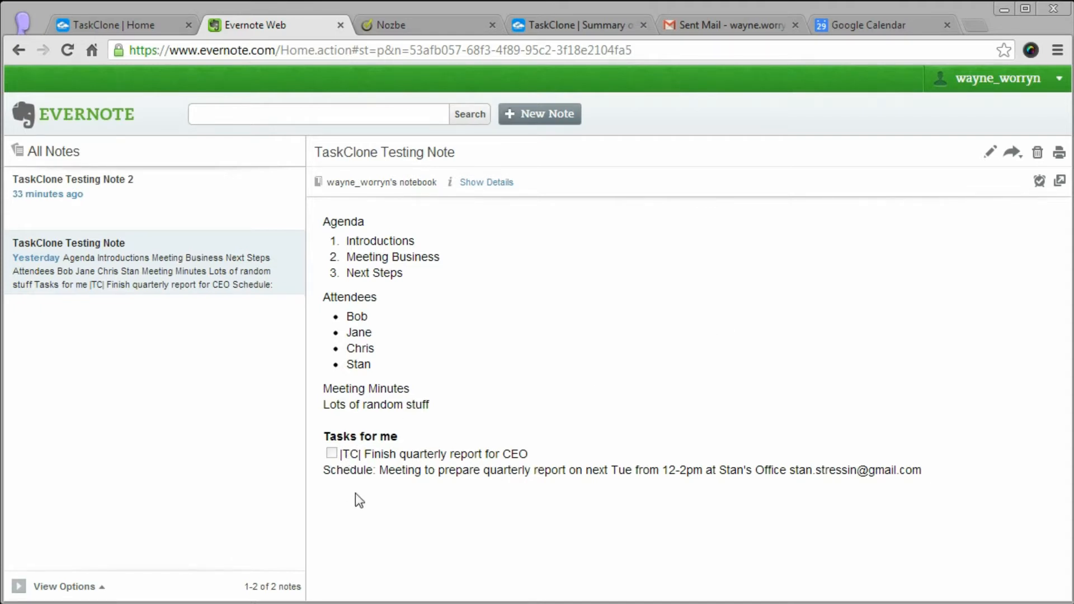
{"action": "mouse_move", "coordinate": [407, 517]}
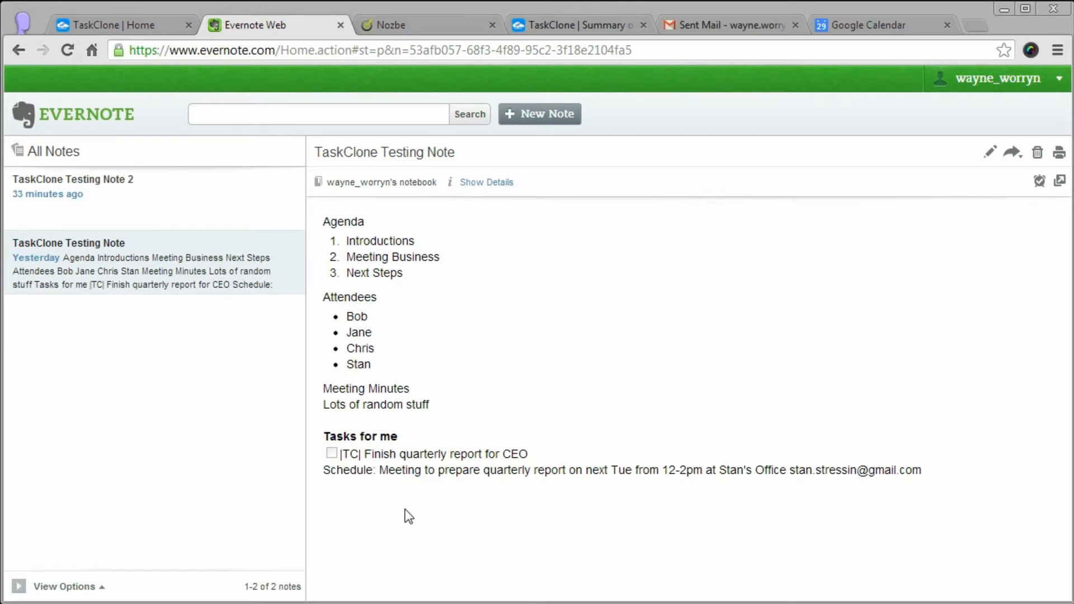
{"action": "mouse_move", "coordinate": [620, 497]}
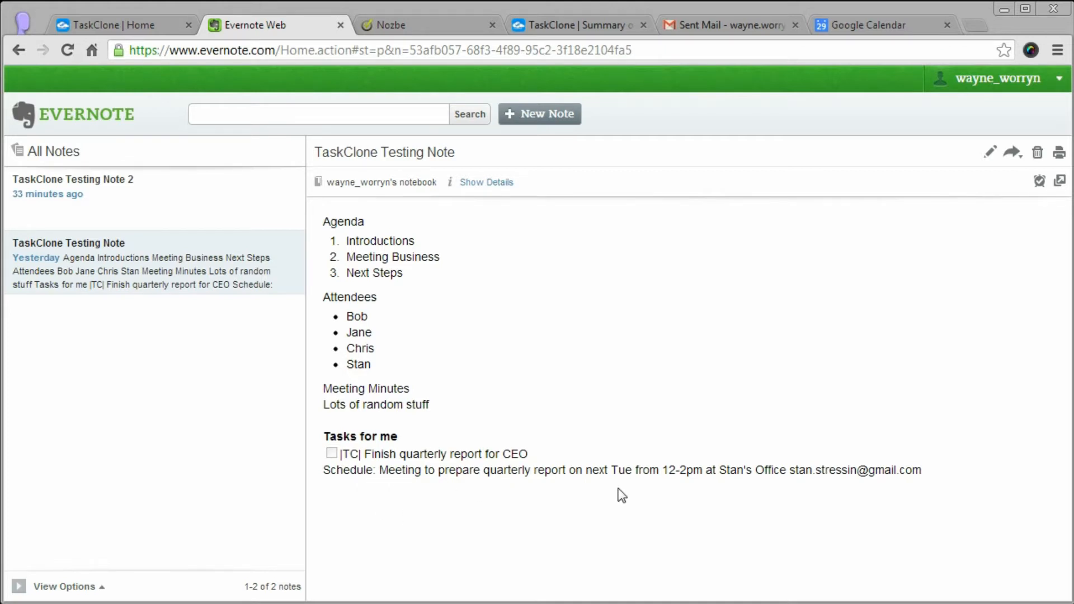
{"action": "mouse_move", "coordinate": [331, 488]}
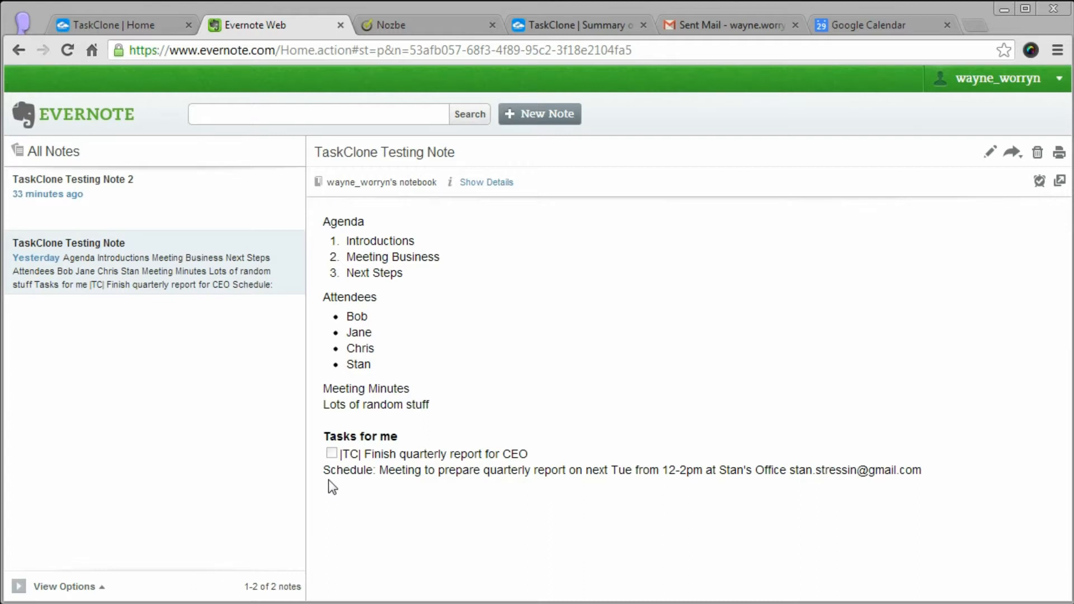
{"action": "mouse_move", "coordinate": [378, 503]}
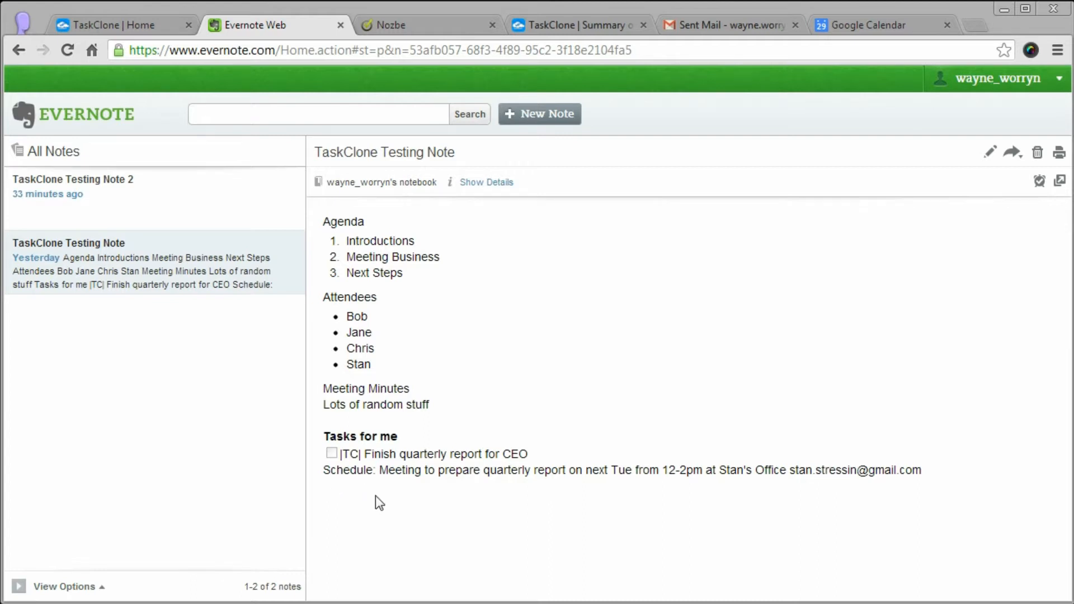
{"action": "mouse_move", "coordinate": [364, 507]}
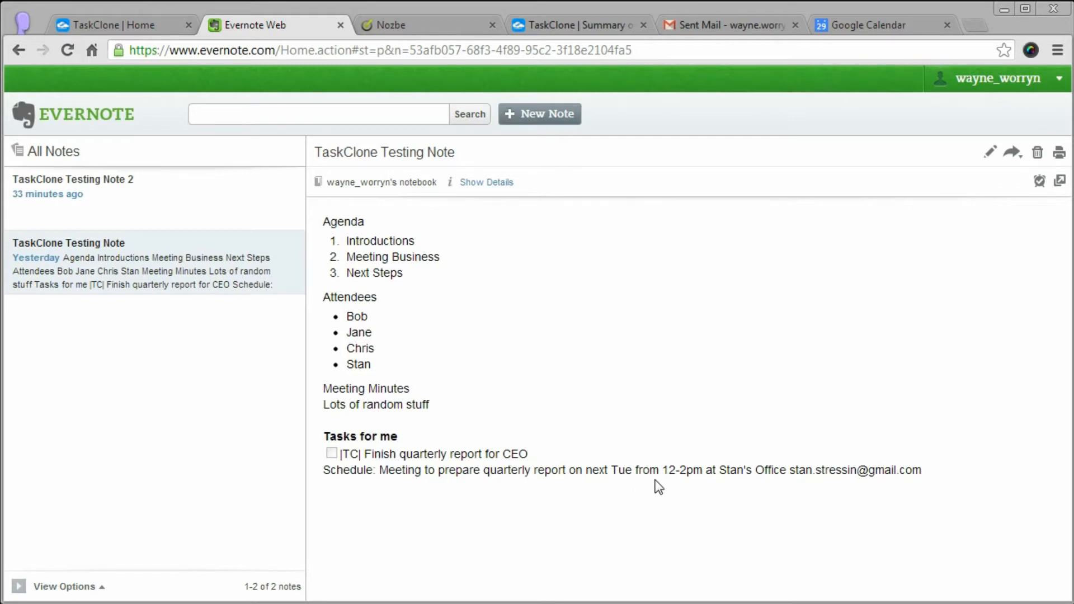
{"action": "mouse_move", "coordinate": [484, 506]}
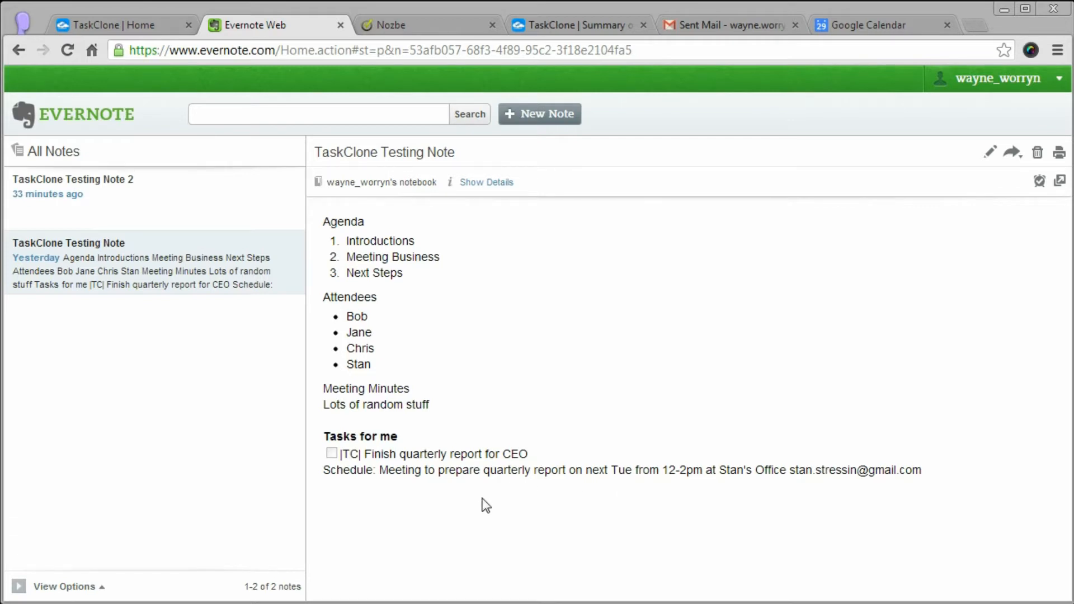
{"action": "mouse_move", "coordinate": [582, 479]}
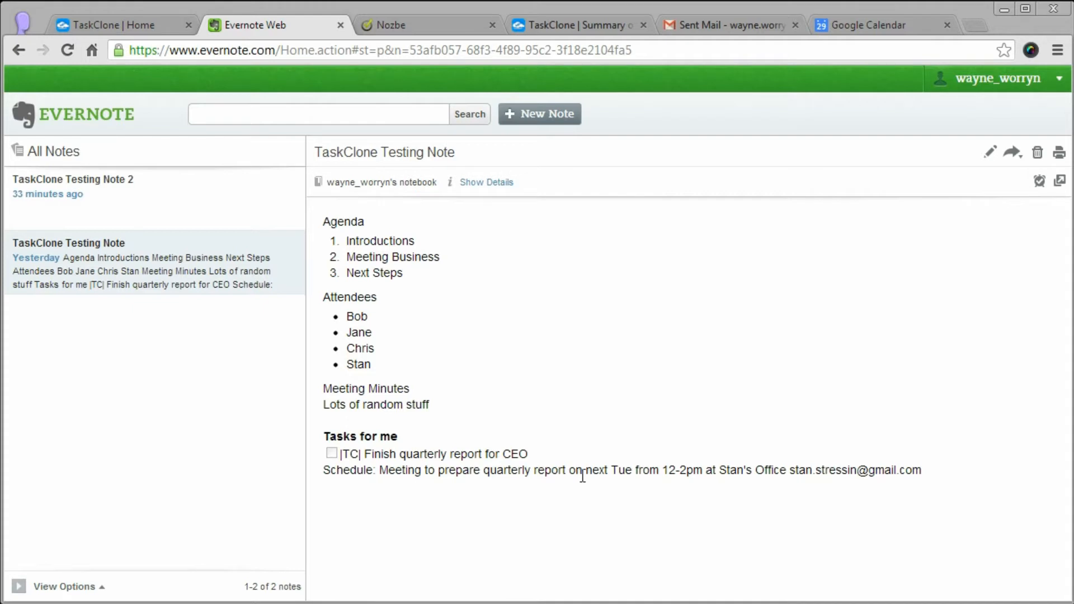
{"action": "mouse_move", "coordinate": [687, 502]}
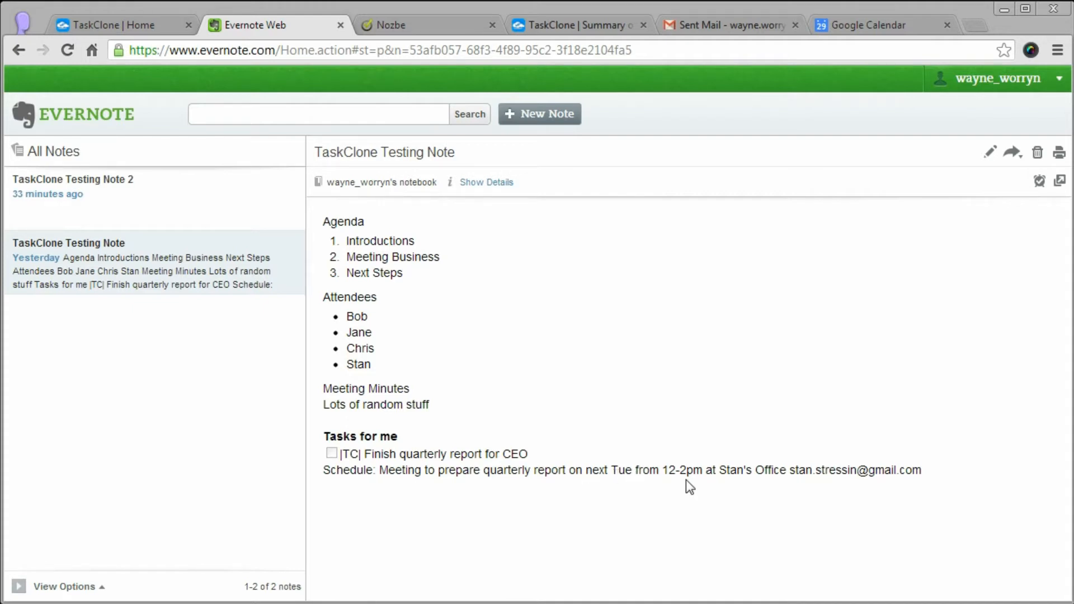
{"action": "mouse_move", "coordinate": [749, 490]}
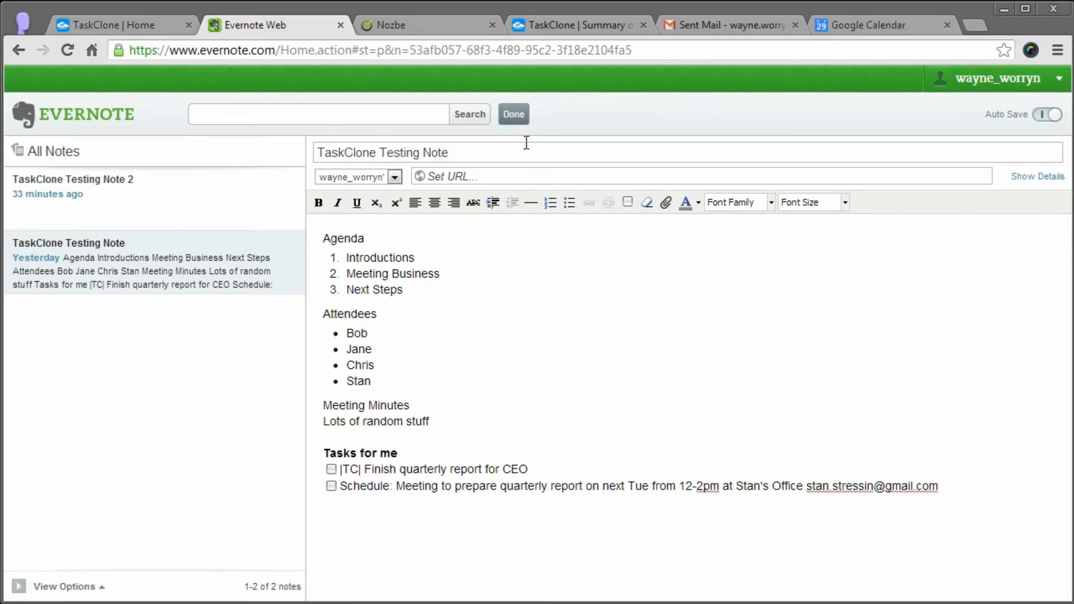
Step: Save the note with the Schedule line as a checkbox task, returning to reading view
{"action": "left_click", "coordinate": [512, 114]}
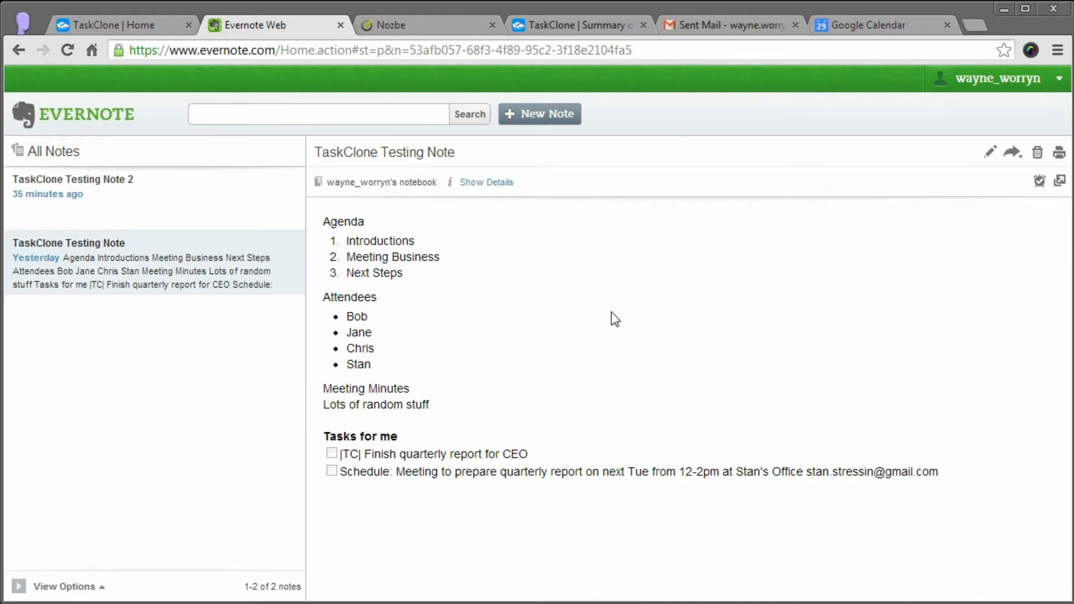
{"action": "mouse_move", "coordinate": [646, 288]}
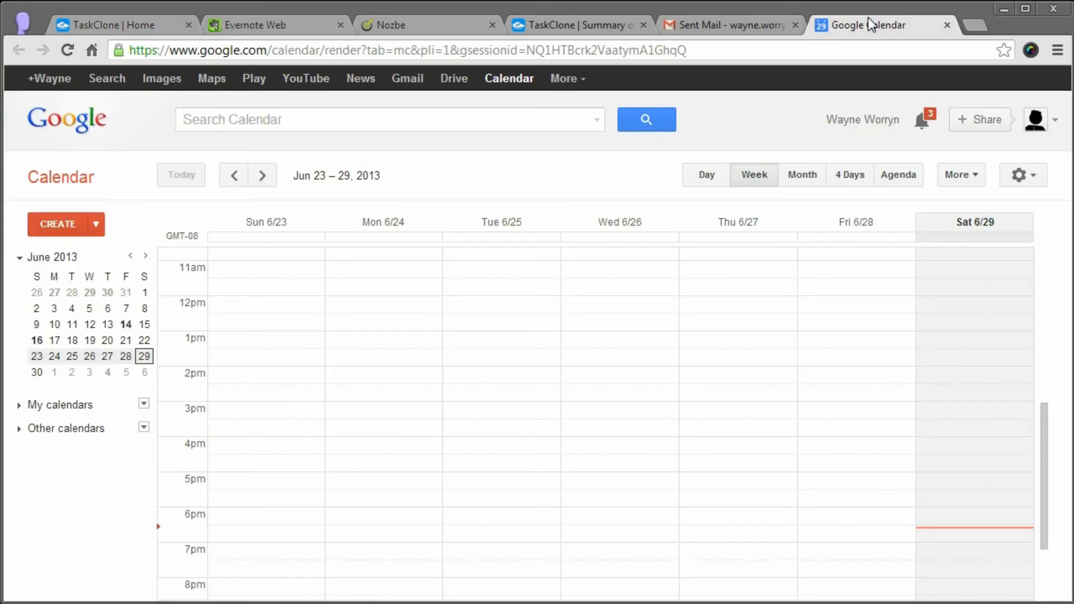
{"action": "mouse_move", "coordinate": [456, 342]}
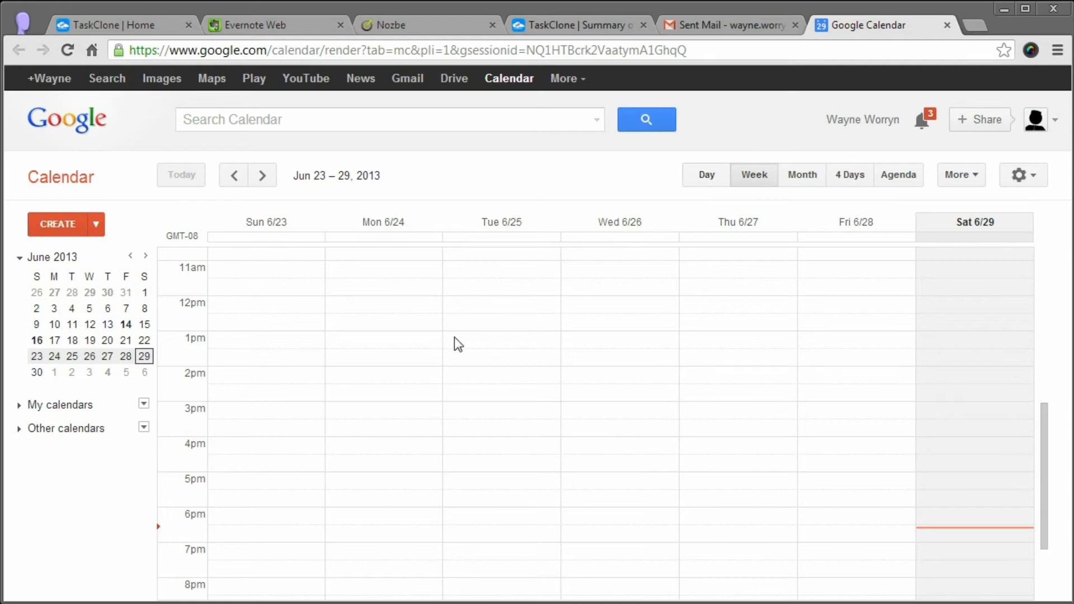
{"action": "mouse_move", "coordinate": [263, 175]}
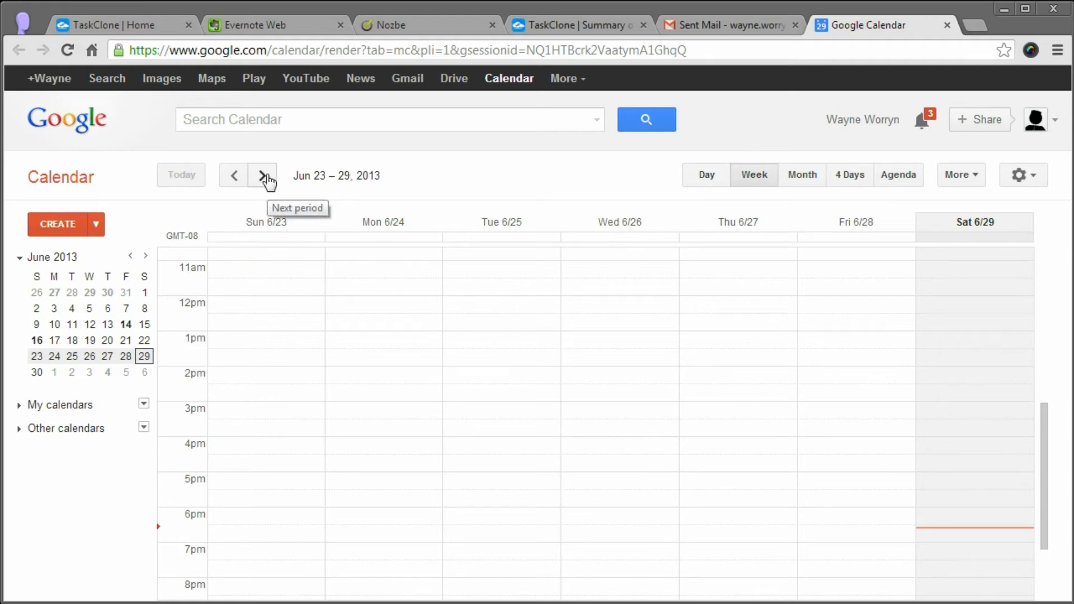
Step: Check the following week, then return to the Jun 23–29, 2013 week via Today
{"action": "left_click", "coordinate": [263, 174]}
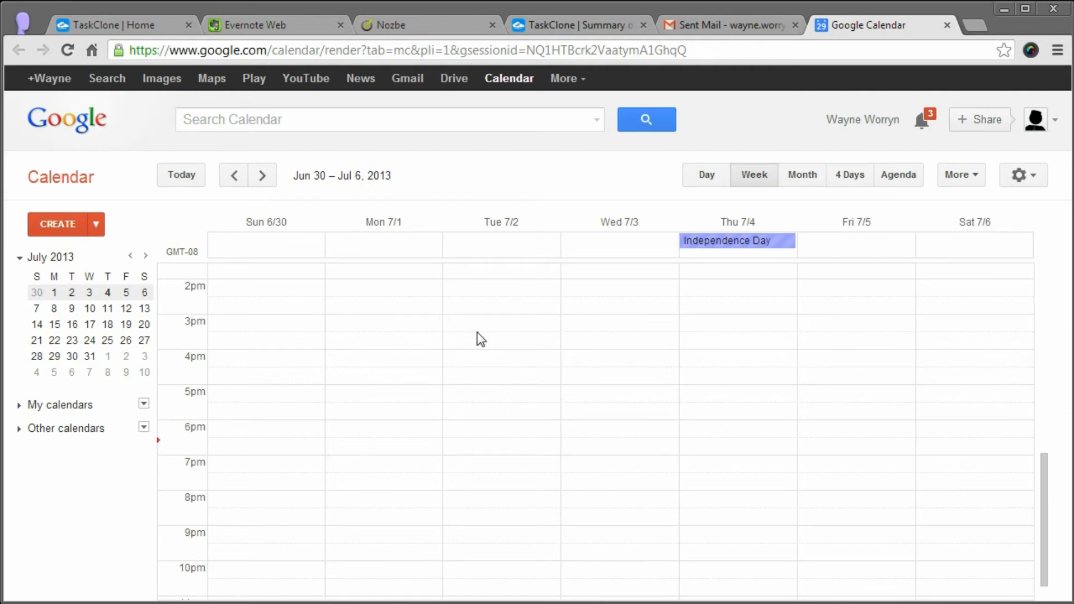
{"action": "scroll", "scroll_direction": "up", "scroll_amount": 3}
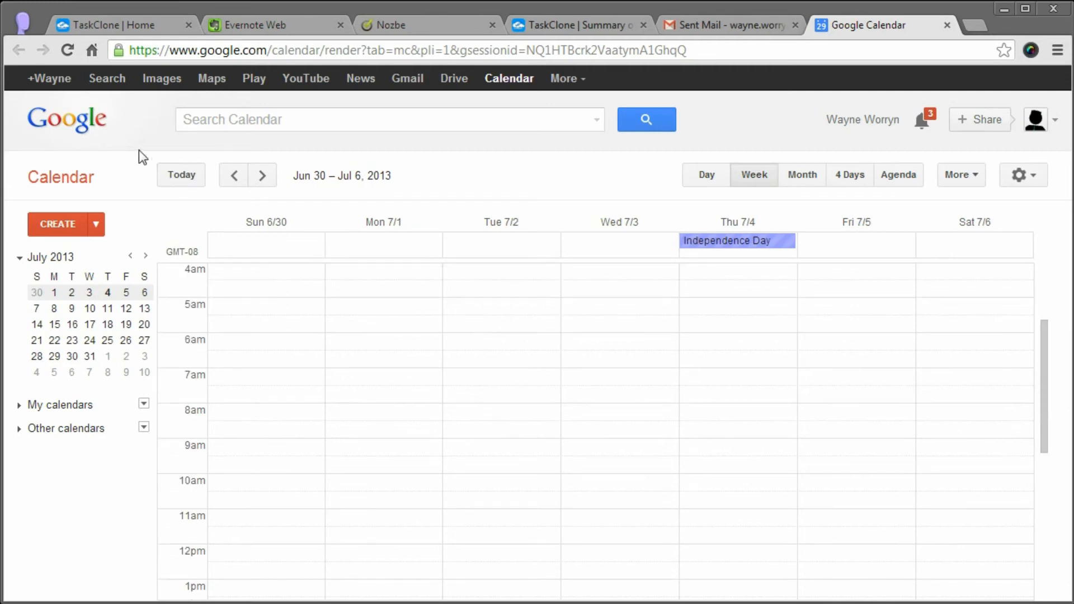
{"action": "left_click", "coordinate": [67, 49]}
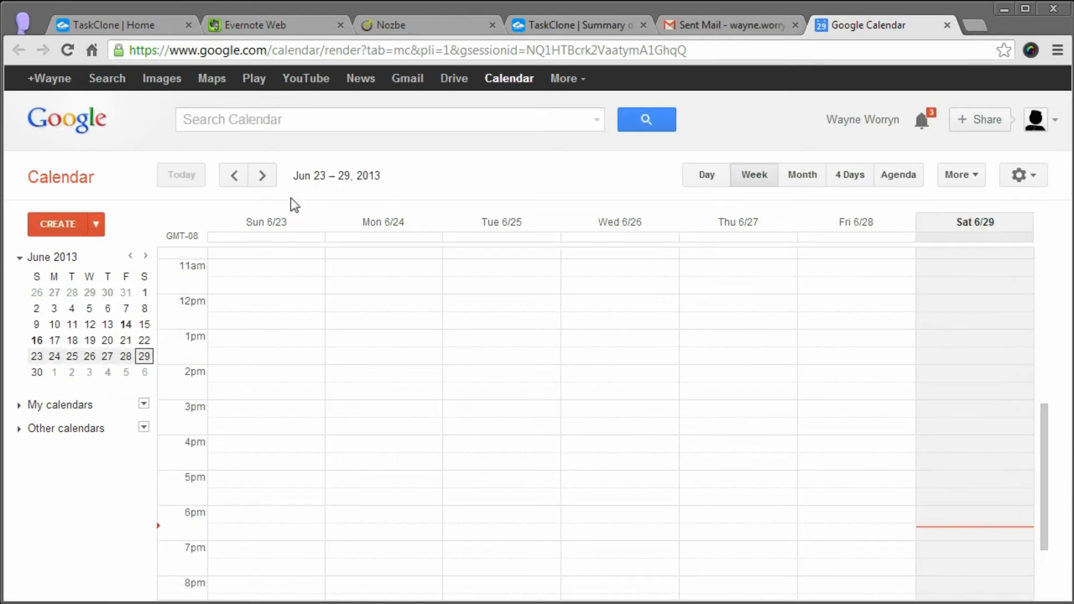
Step: Show Jun 30–Jul 6 and view details of the Tue 7/2 12–2pm meeting at Stan's Office
{"action": "left_click", "coordinate": [263, 175]}
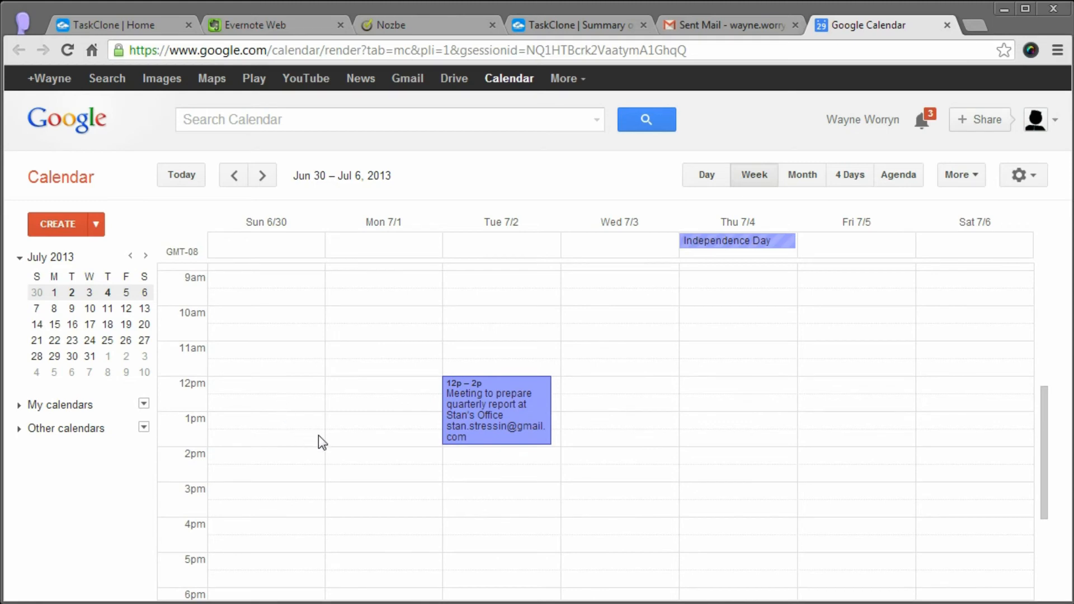
{"action": "mouse_move", "coordinate": [465, 396]}
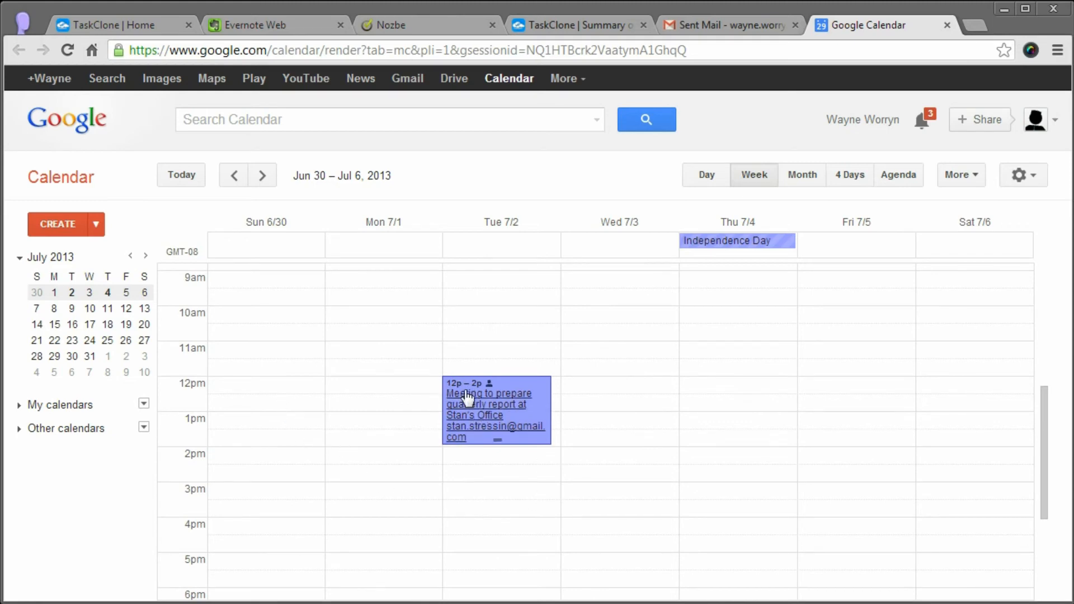
{"action": "mouse_move", "coordinate": [485, 419]}
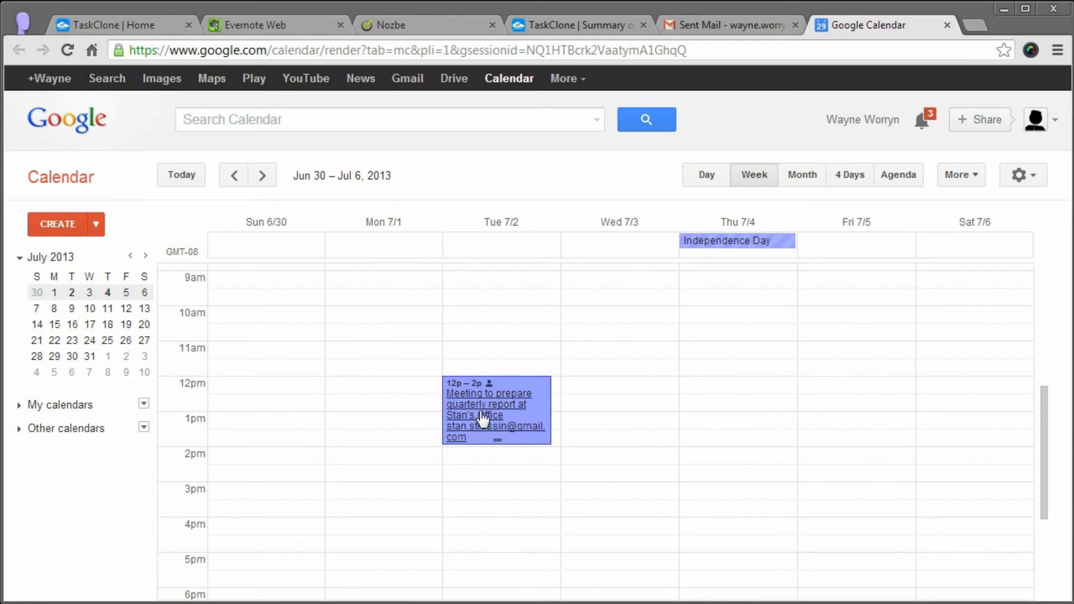
{"action": "left_click", "coordinate": [487, 409]}
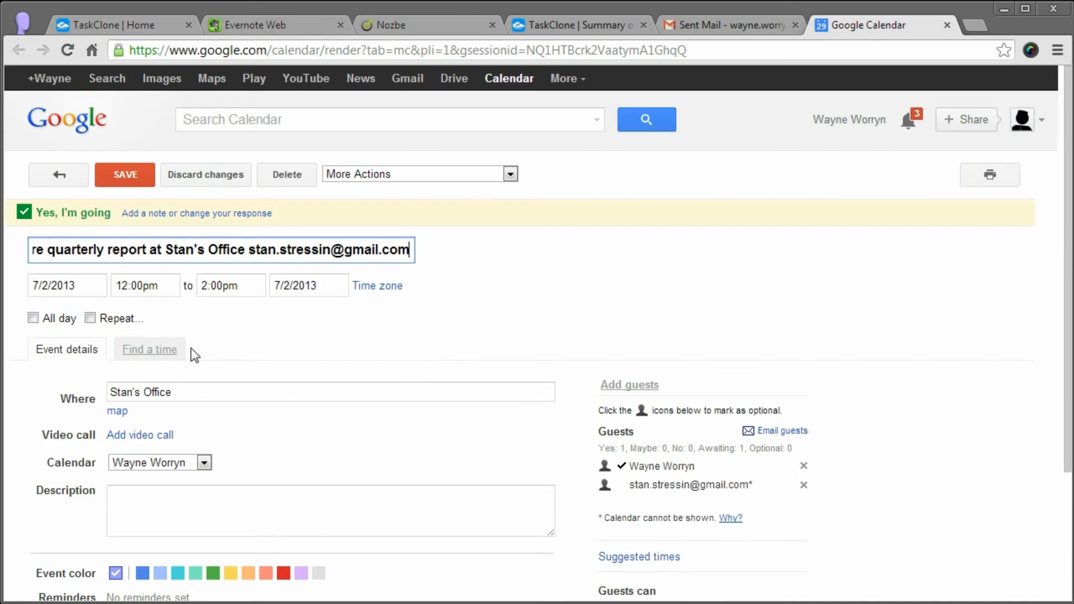
{"action": "mouse_move", "coordinate": [125, 412]}
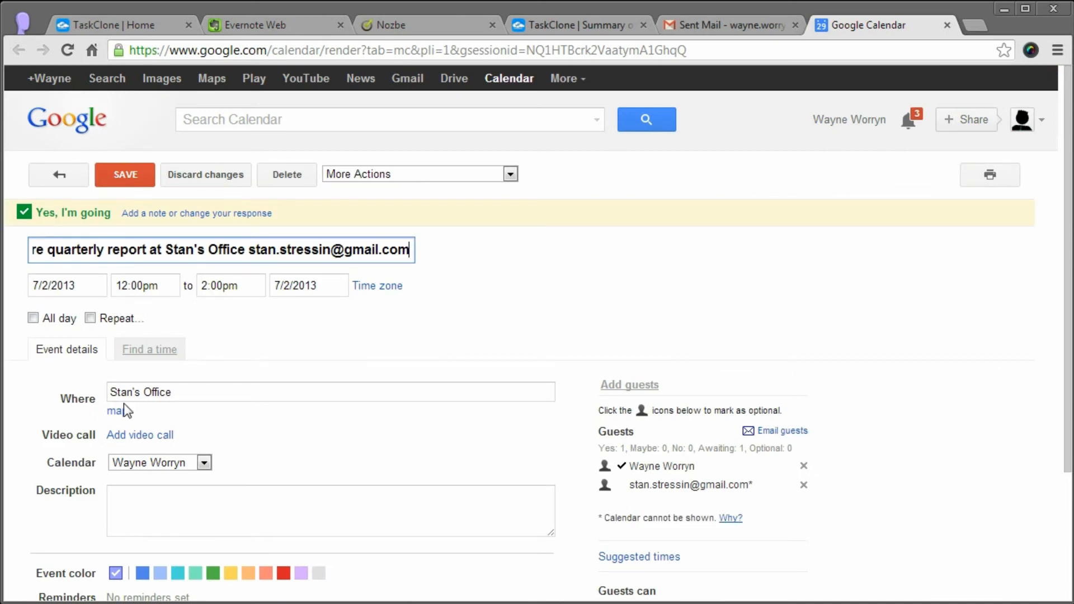